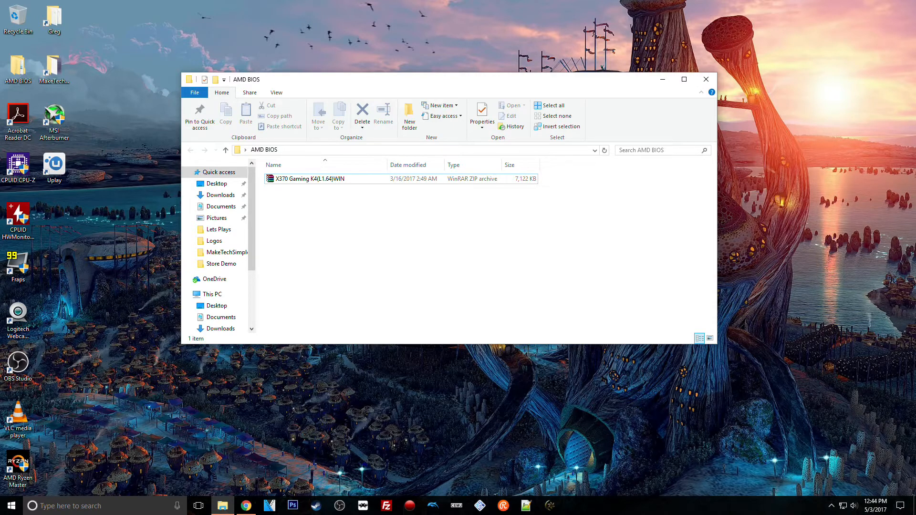
Switch from the AMD BIOS folder to the ASRock Fatal1ty X370 Gaming K4 product page.
{"action": "left_click", "coordinate": [309, 178]}
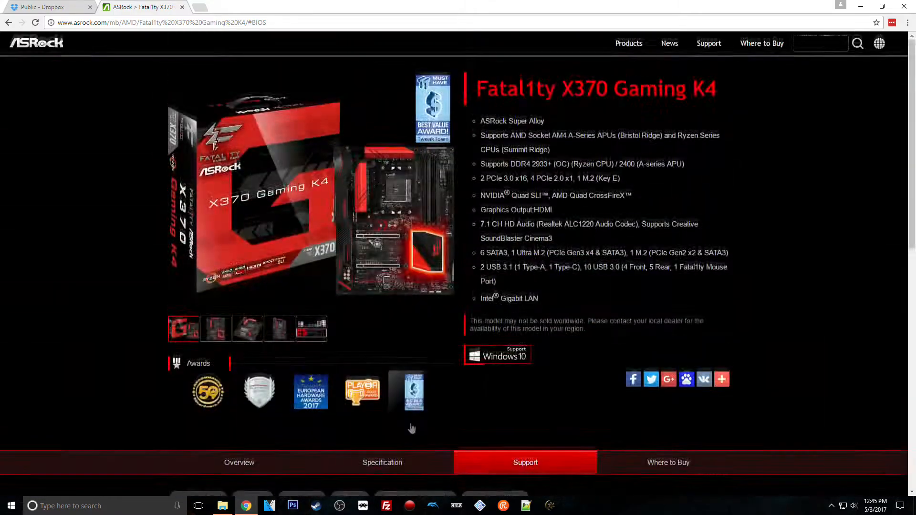
Review the BIOS 2.20 entry dated 4/26/2017 with its regional download links under Support.
{"action": "scroll", "scroll_direction": "down", "scroll_amount": 3}
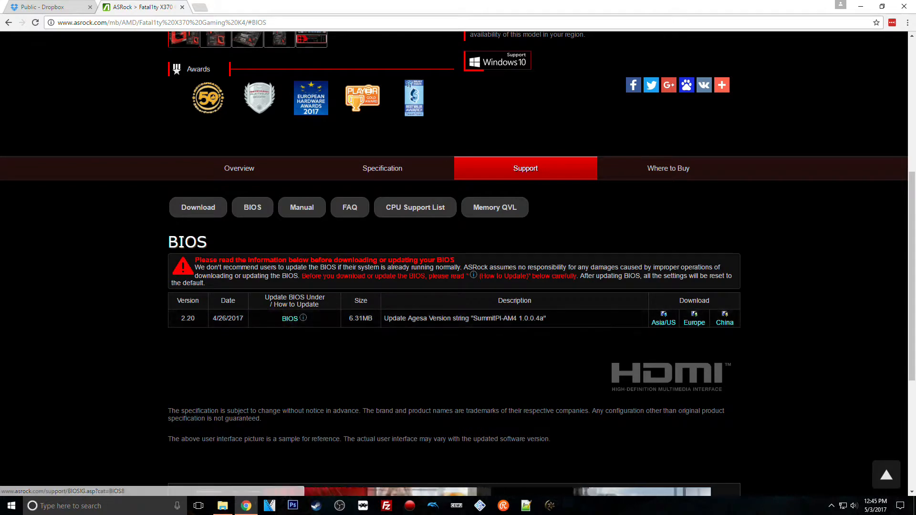
{"action": "scroll", "scroll_direction": "down", "scroll_amount": 3}
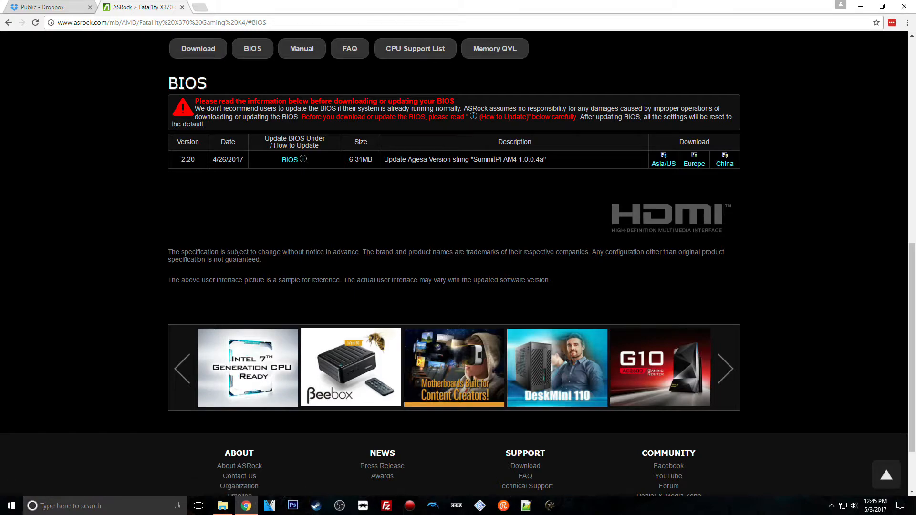
{"action": "scroll", "scroll_direction": "up", "scroll_amount": 3}
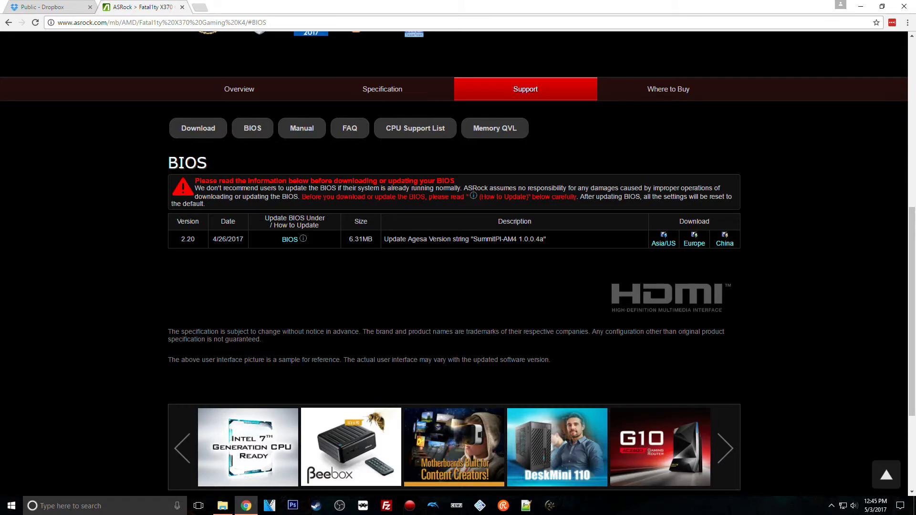
{"action": "mouse_move", "coordinate": [286, 462]}
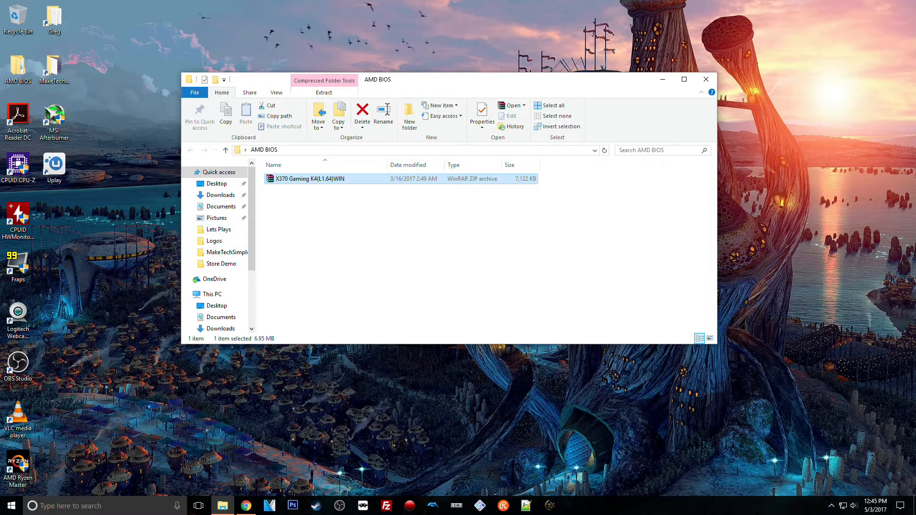
Extract the X370 zip and enter ASRock_AM4, selecting the UpdateBIOS batch file.
{"action": "right_click", "coordinate": [309, 179]}
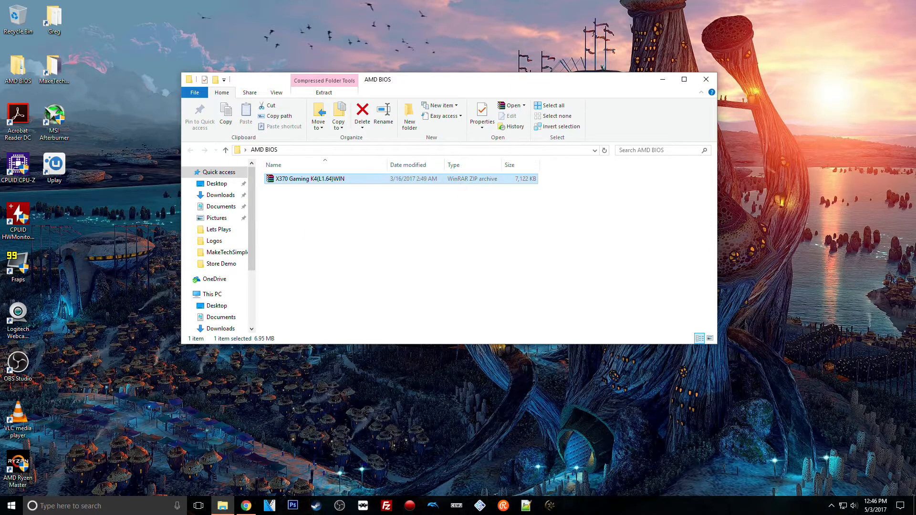
{"action": "double_click", "coordinate": [309, 178]}
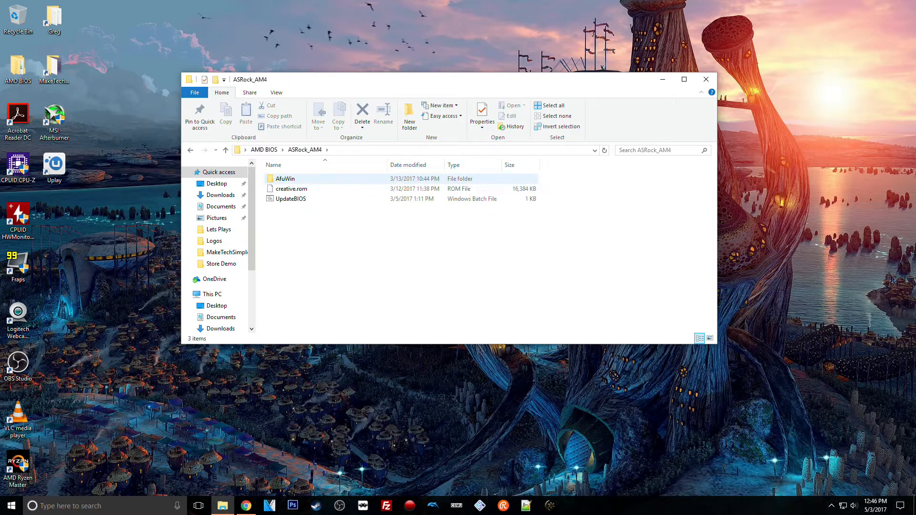
{"action": "left_click", "coordinate": [290, 198]}
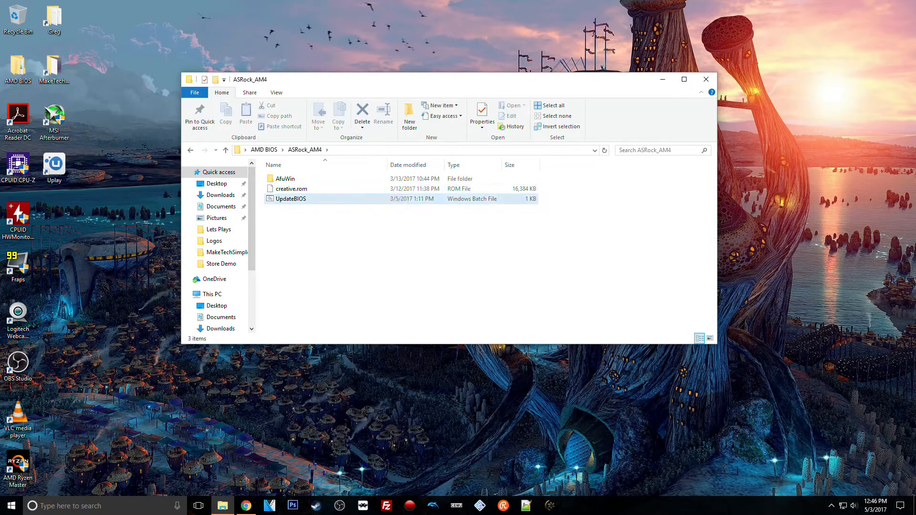
{"action": "left_click", "coordinate": [290, 199]}
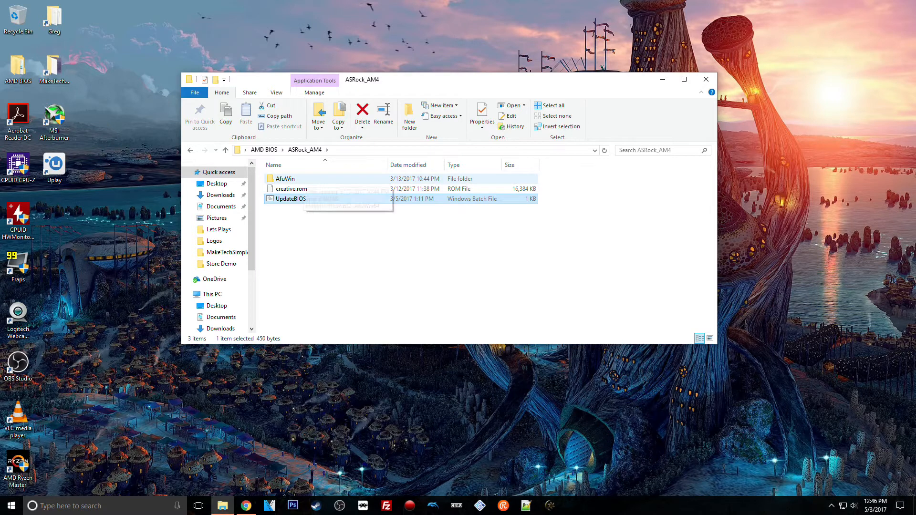
Check the AfuWin folder, return to ASRock_AM4, then go to the ASRock support page.
{"action": "double_click", "coordinate": [285, 179]}
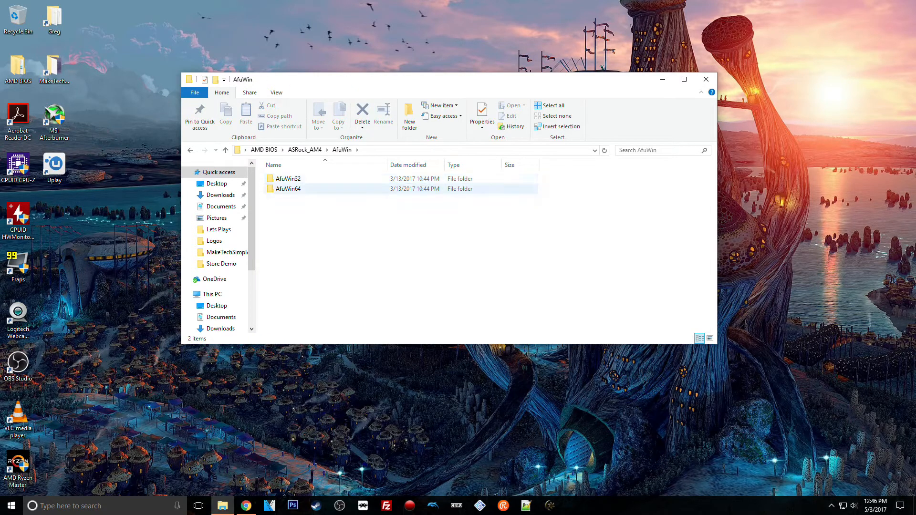
{"action": "left_click", "coordinate": [287, 188]}
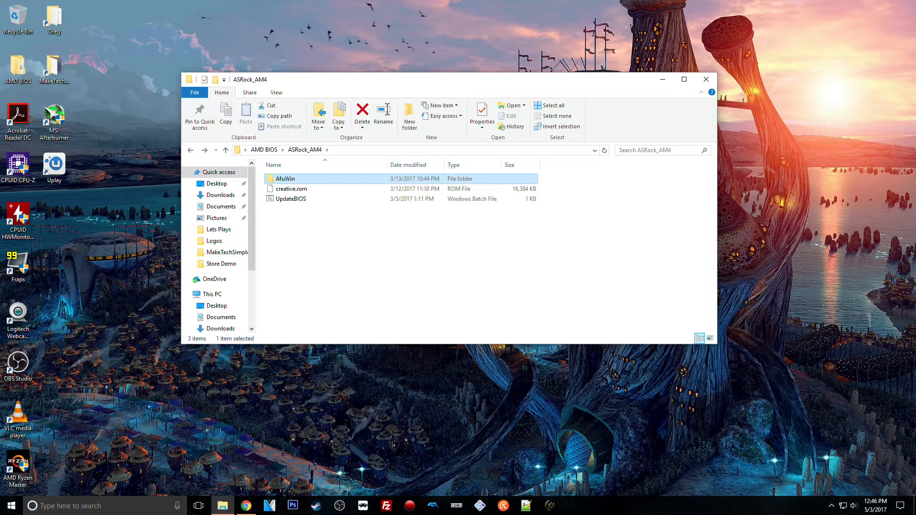
{"action": "mouse_move", "coordinate": [290, 189]}
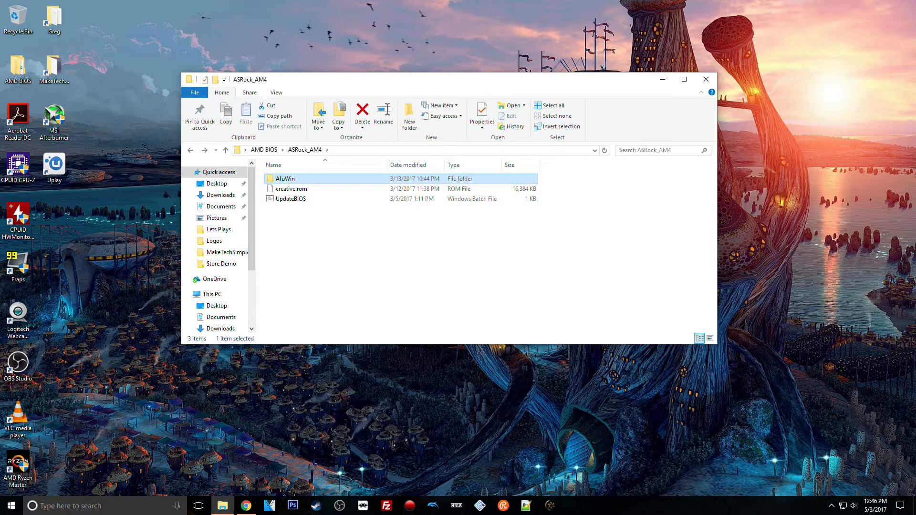
{"action": "mouse_move", "coordinate": [705, 79]}
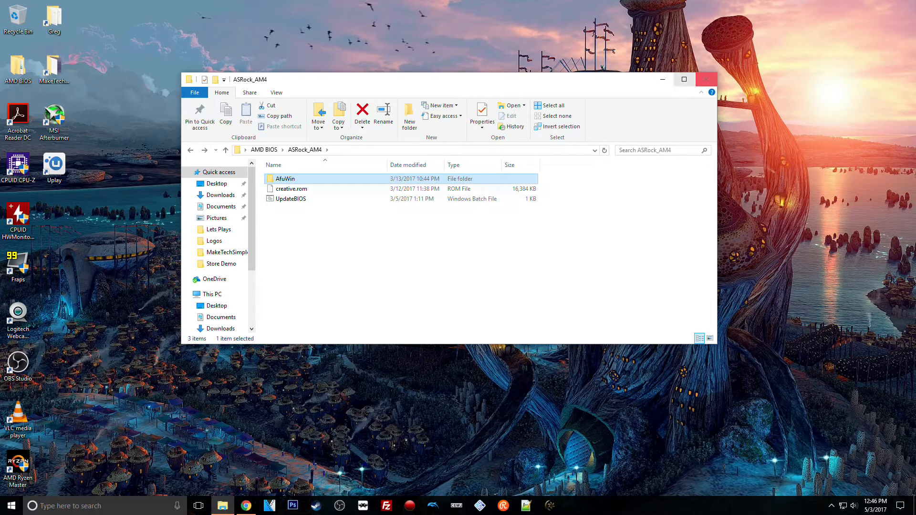
{"action": "left_click", "coordinate": [290, 198]}
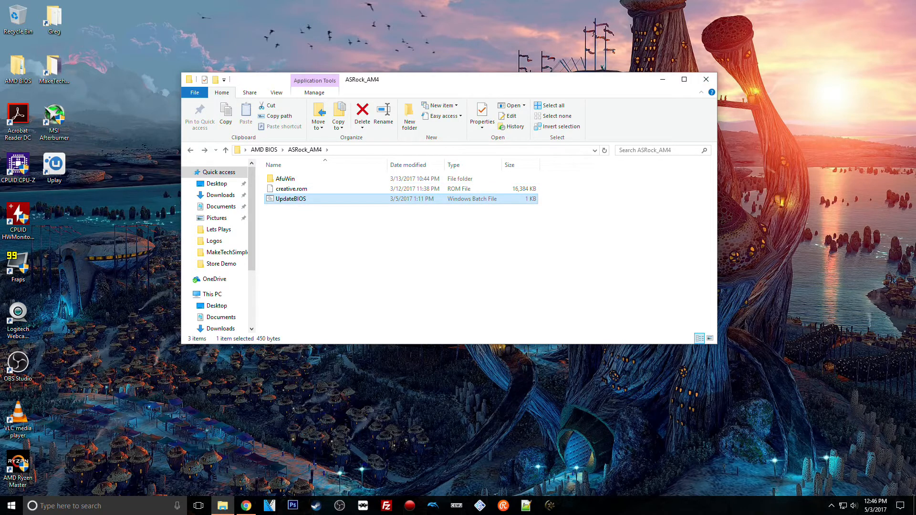
{"action": "left_click", "coordinate": [246, 506]}
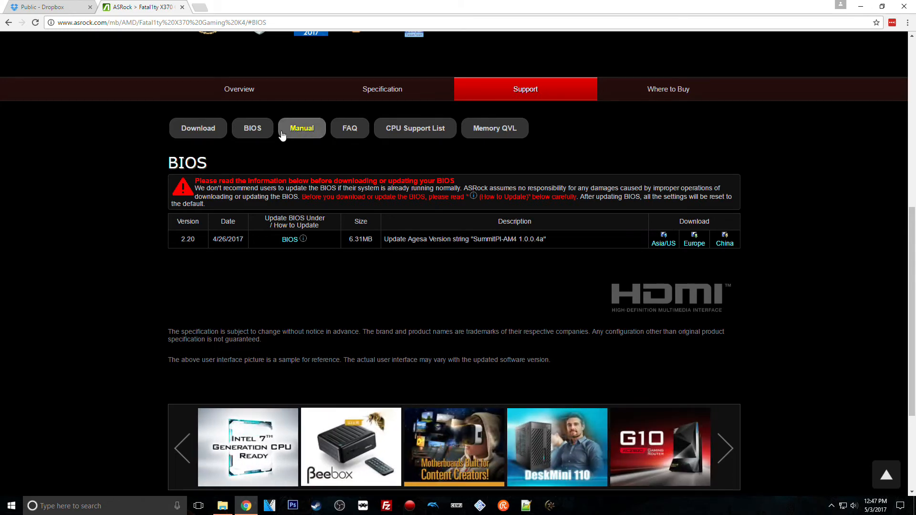
Scroll through the Support/BIOS section and back to the Fatal1ty X370 Gaming K4 overview at the top.
{"action": "scroll", "scroll_direction": "up", "scroll_amount": 3}
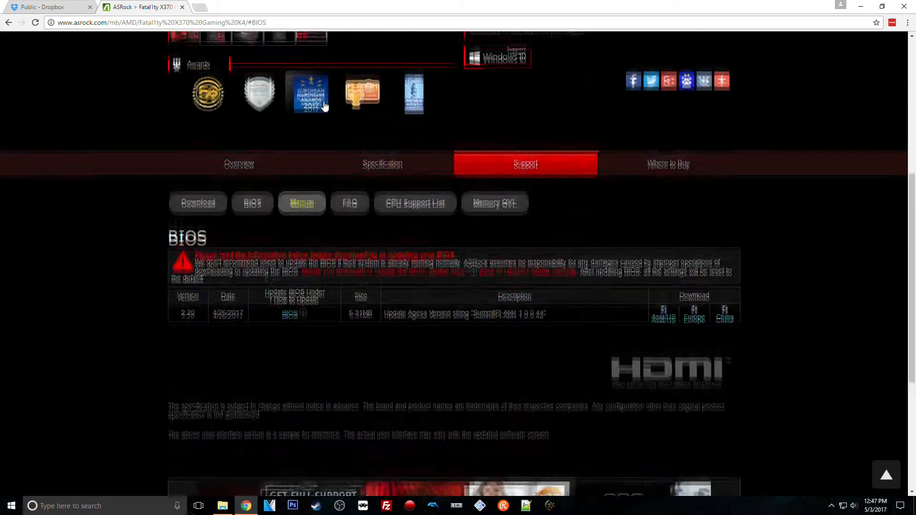
{"action": "scroll", "scroll_direction": "up", "scroll_amount": 3}
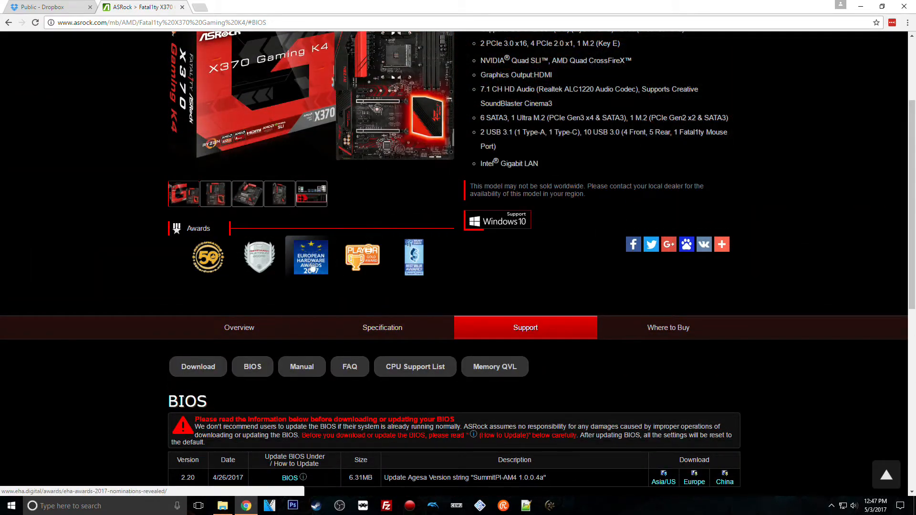
{"action": "scroll", "scroll_direction": "up", "scroll_amount": 3}
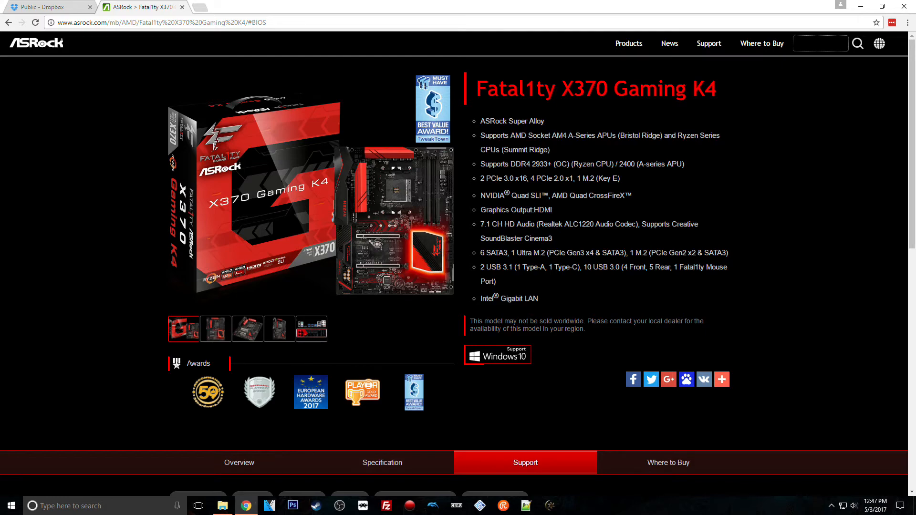
{"action": "scroll", "scroll_direction": "down", "scroll_amount": 3}
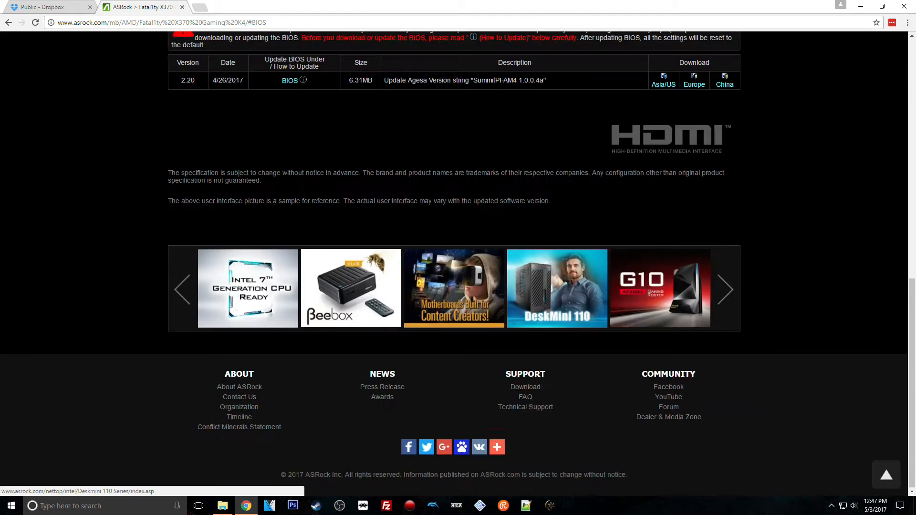
{"action": "scroll", "scroll_direction": "up", "scroll_amount": 3}
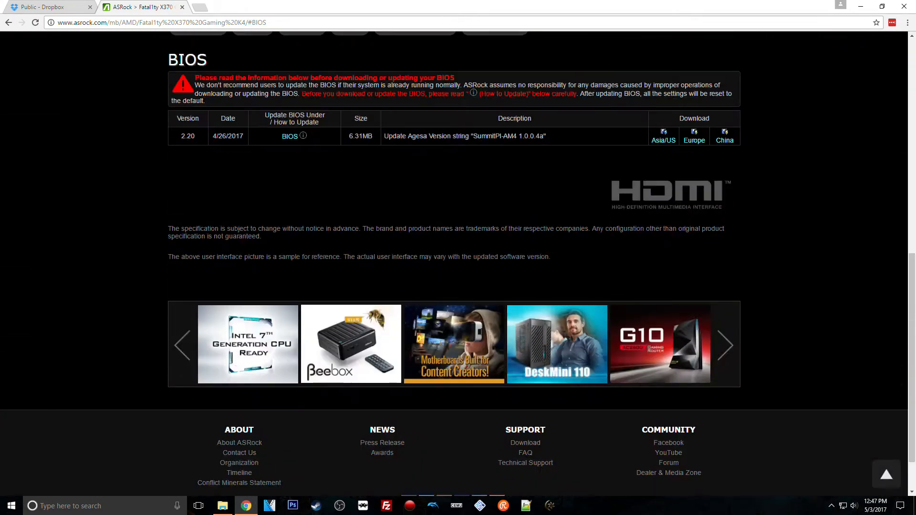
{"action": "scroll", "scroll_direction": "down", "scroll_amount": 3}
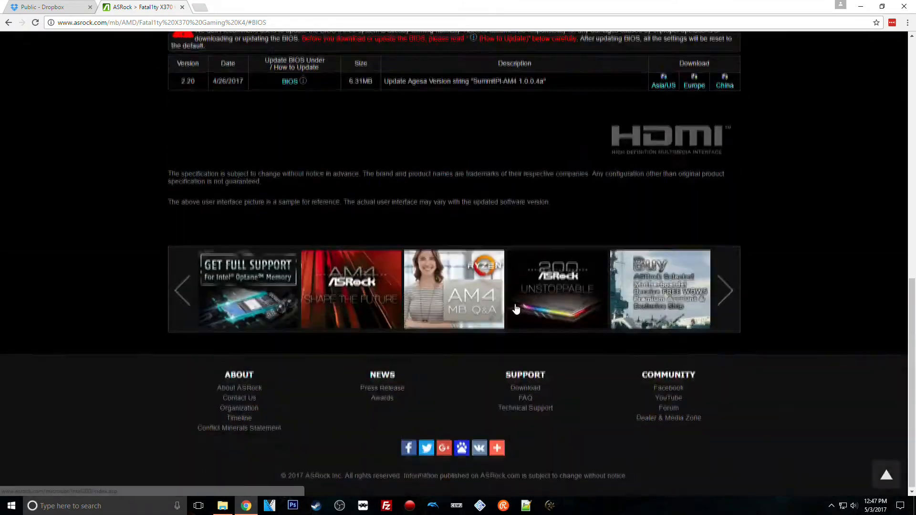
{"action": "right_click", "coordinate": [516, 308]}
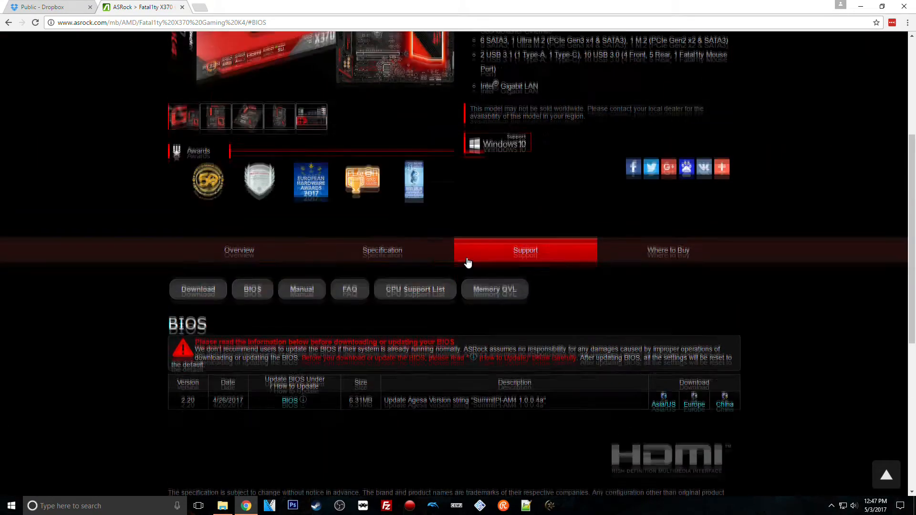
{"action": "scroll", "scroll_direction": "down", "scroll_amount": 3}
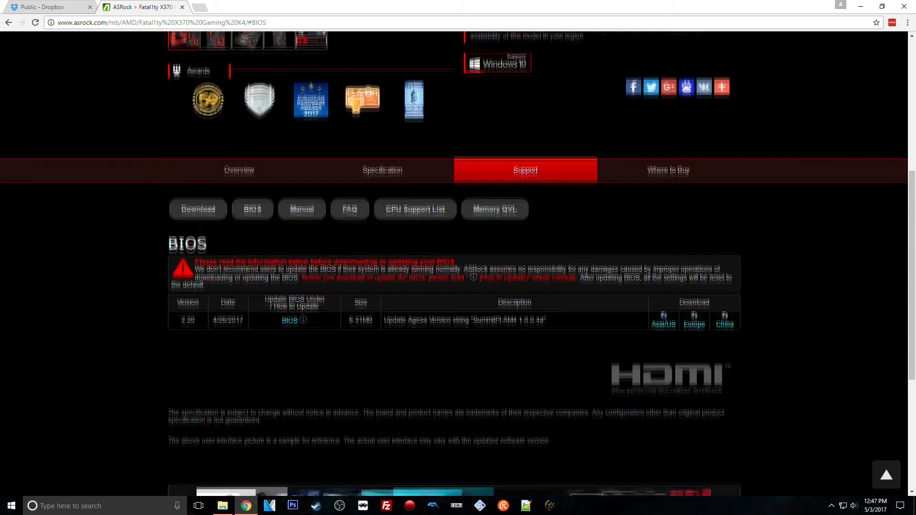
{"action": "scroll", "scroll_direction": "up", "scroll_amount": 3}
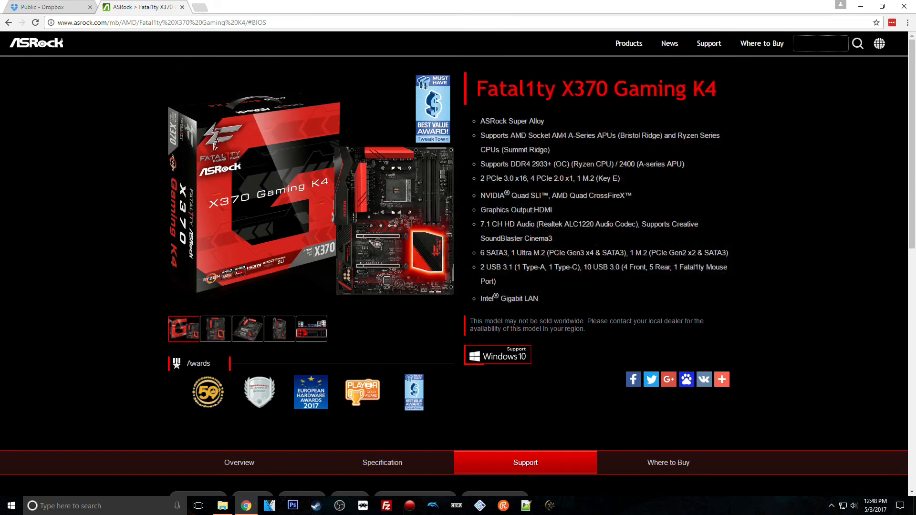
{"action": "mouse_move", "coordinate": [318, 325]}
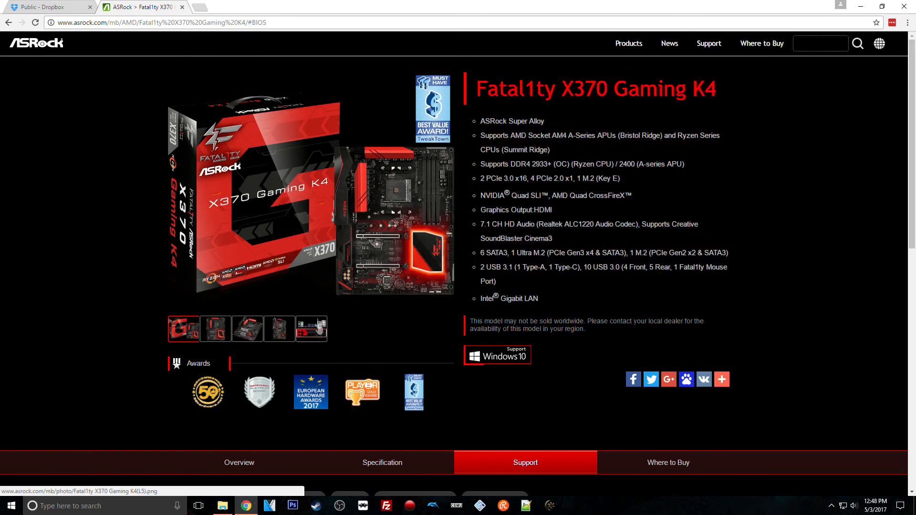